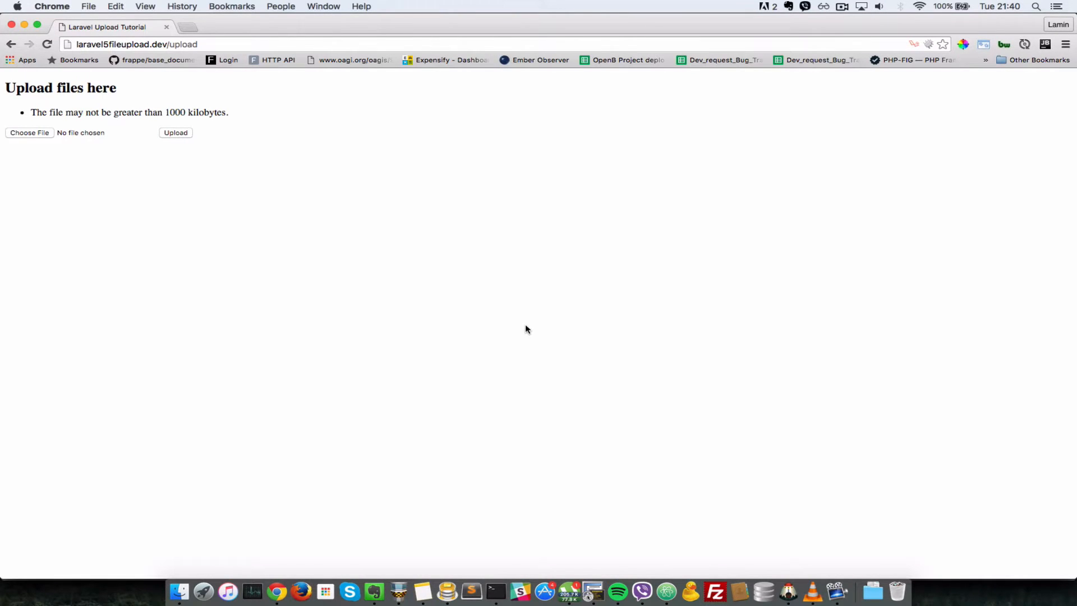
pyautogui.moveTo(78, 178)
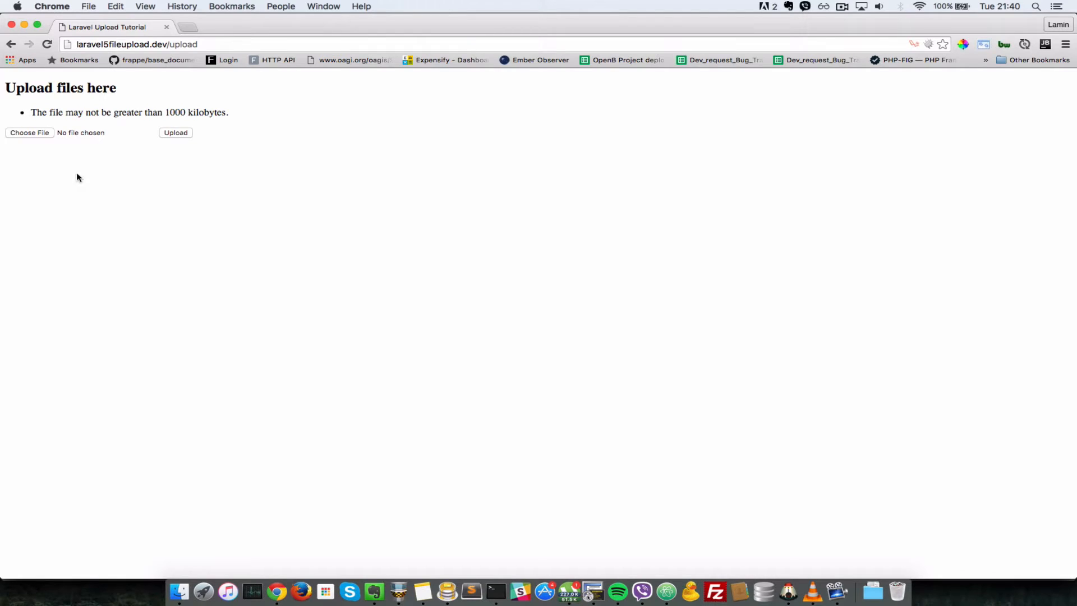
pyautogui.moveTo(106, 123)
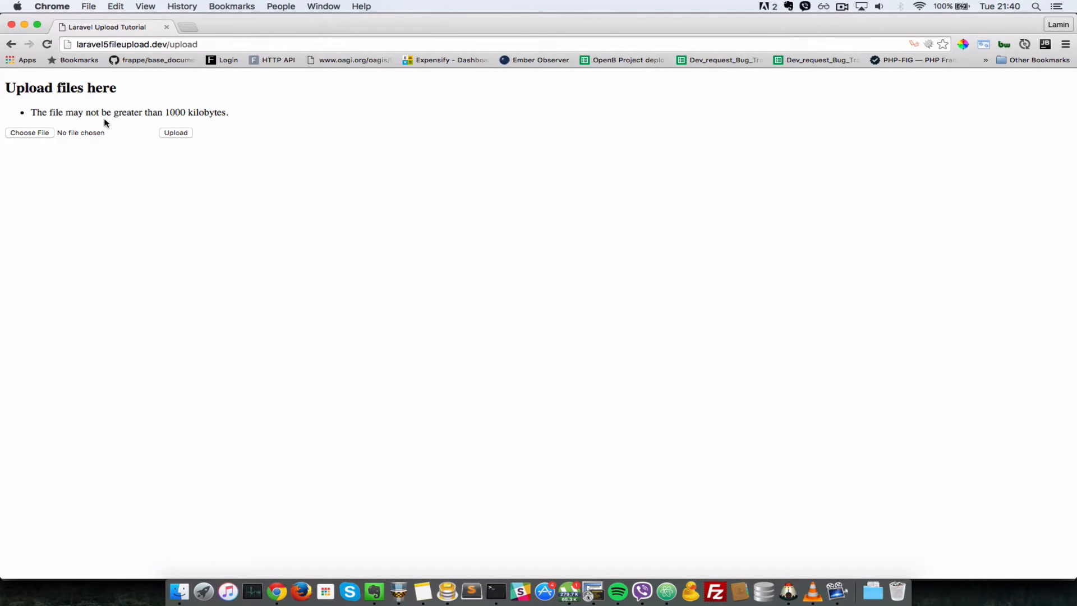
# Bring up FilesController.php and start a new line inside the upload function
pyautogui.doubleClick(38, 112)
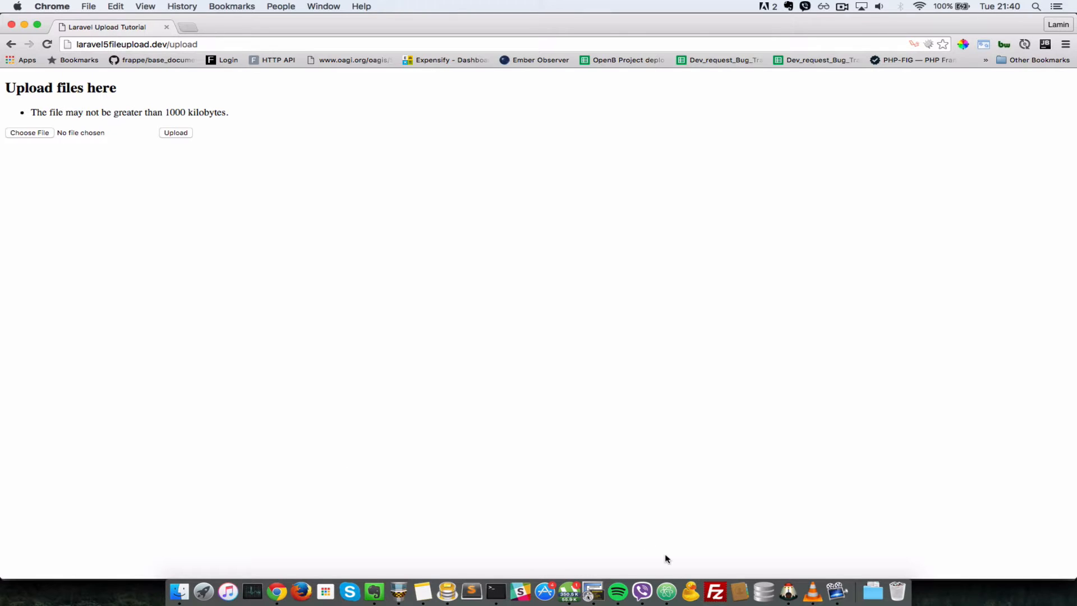
pyautogui.moveTo(666, 591)
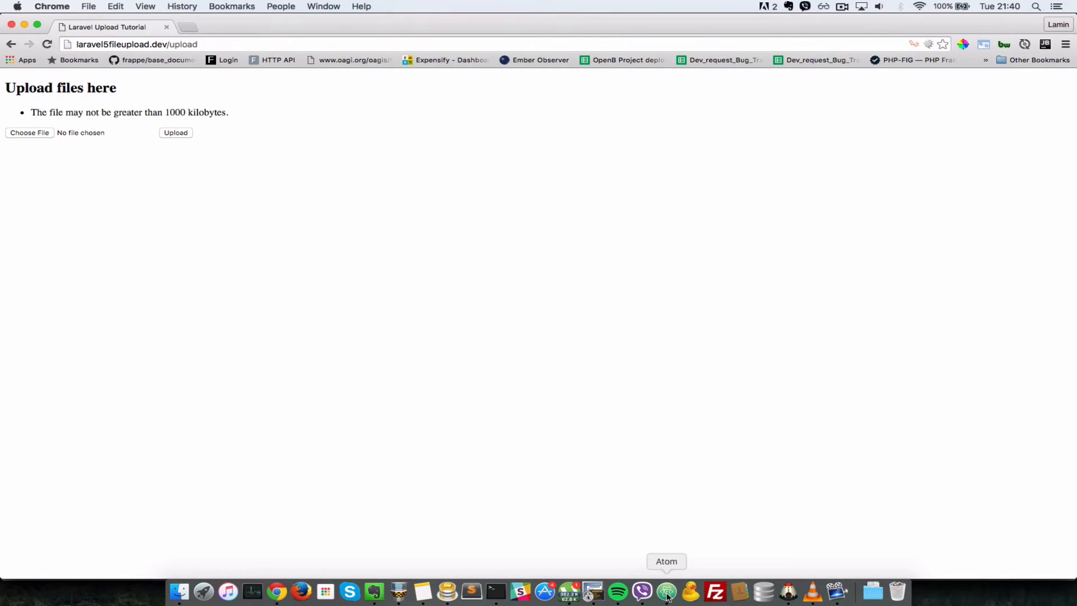
pyautogui.click(666, 591)
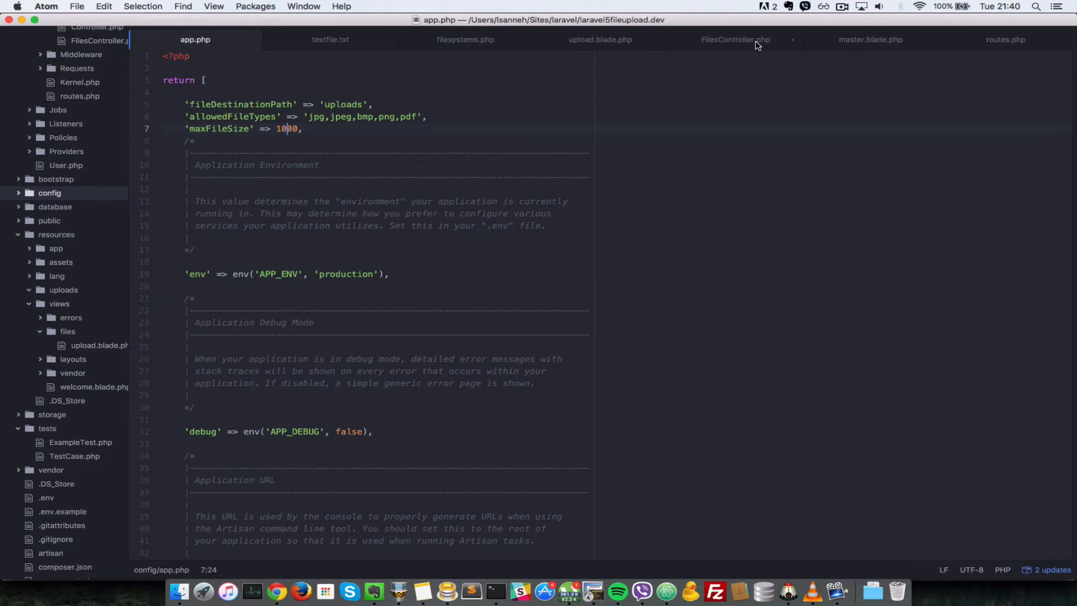
pyautogui.click(735, 39)
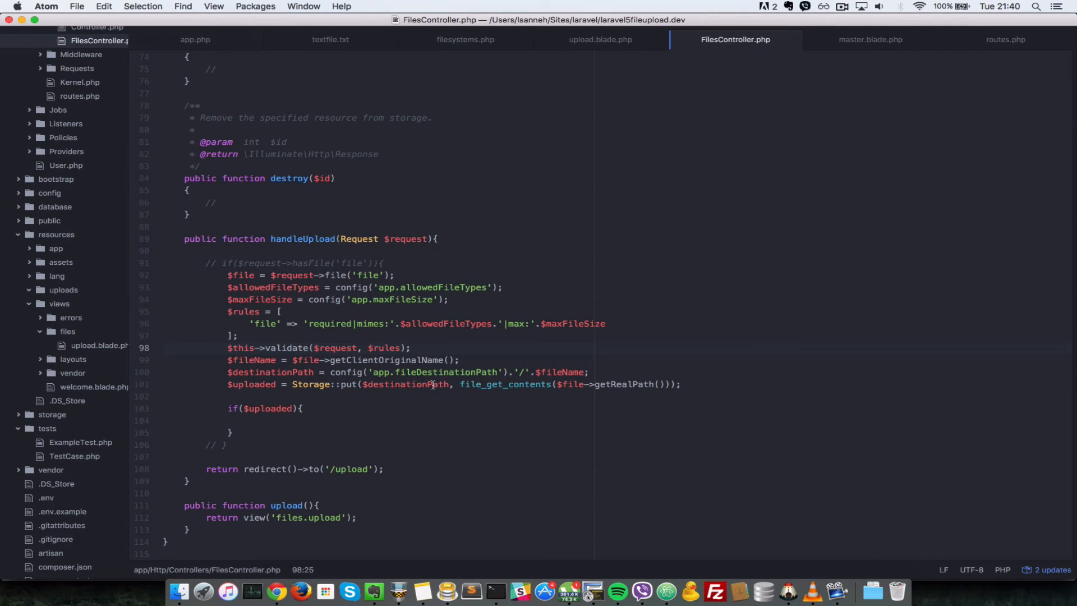
pyautogui.click(319, 504)
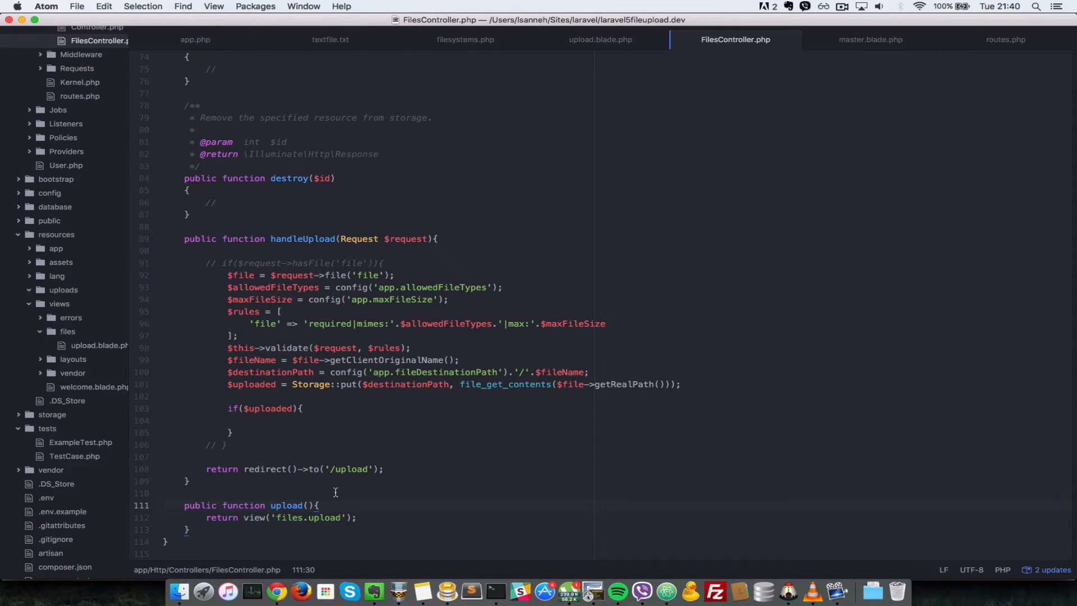
pyautogui.press('enter')
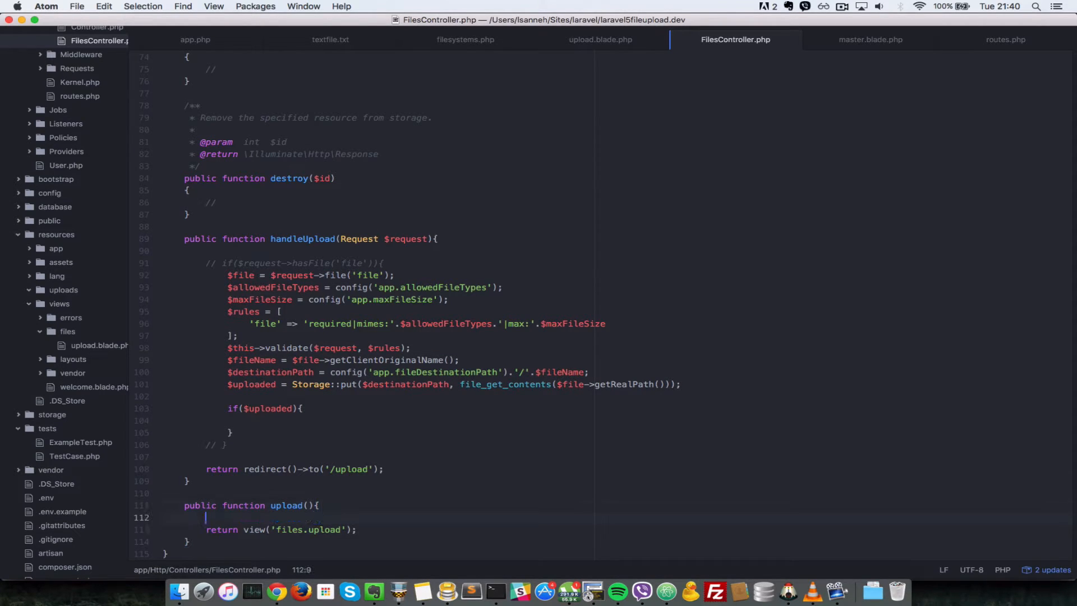
# Write $directory = config('app.fileDestinationPath'); and verify the key against app.php
pyautogui.write('$dir')
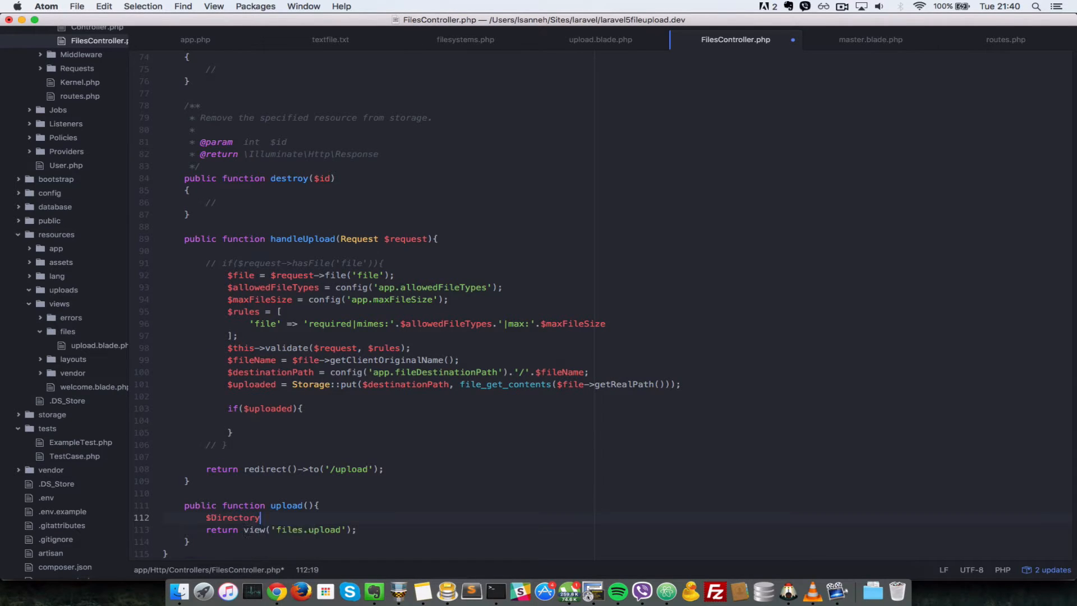
pyautogui.write('directory')
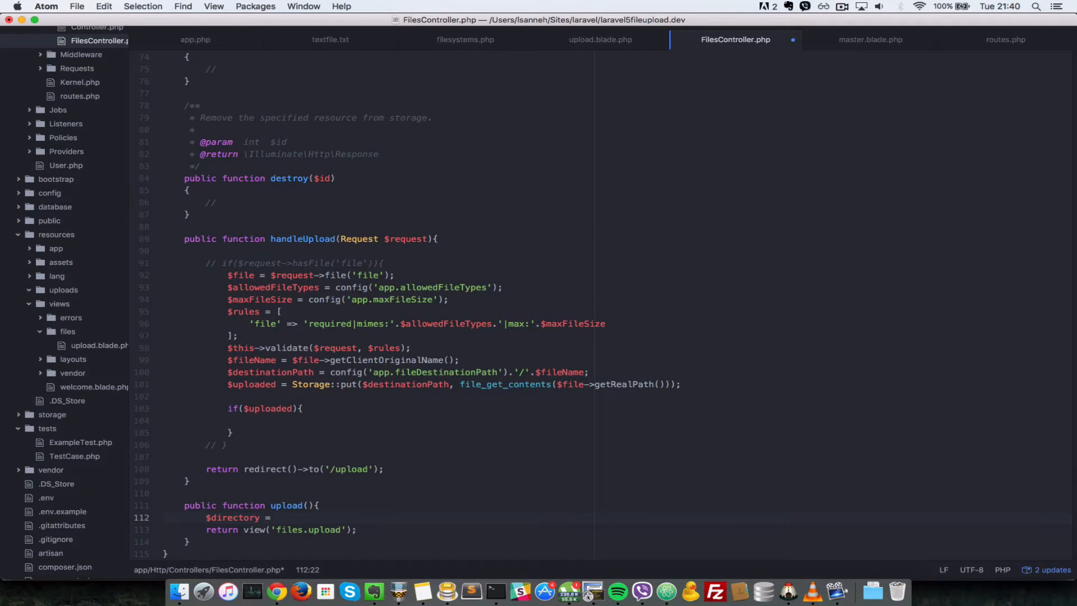
pyautogui.write('config();')
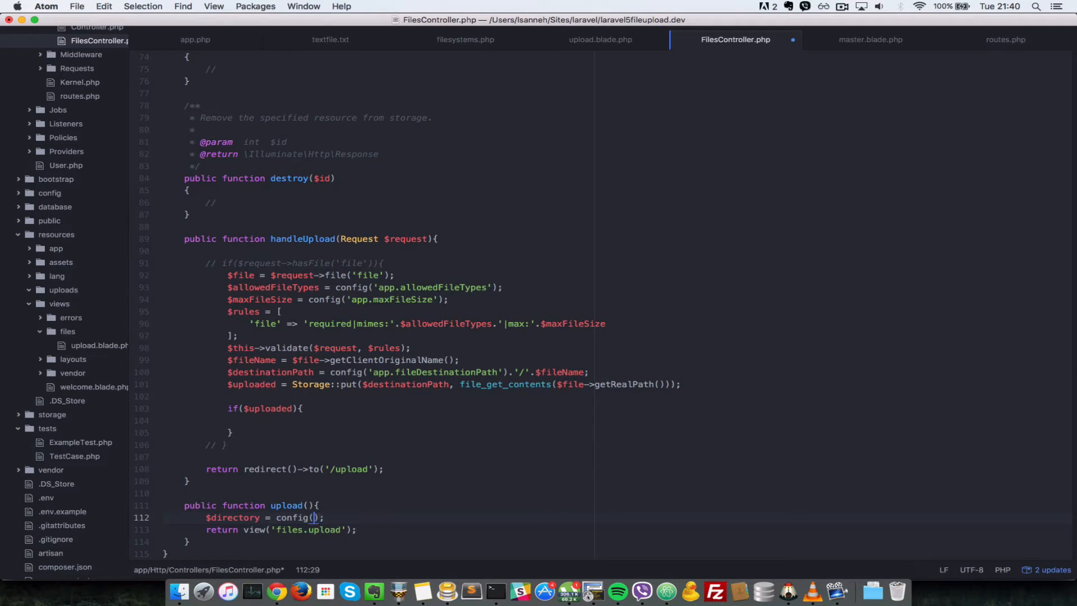
pyautogui.write("'app.'")
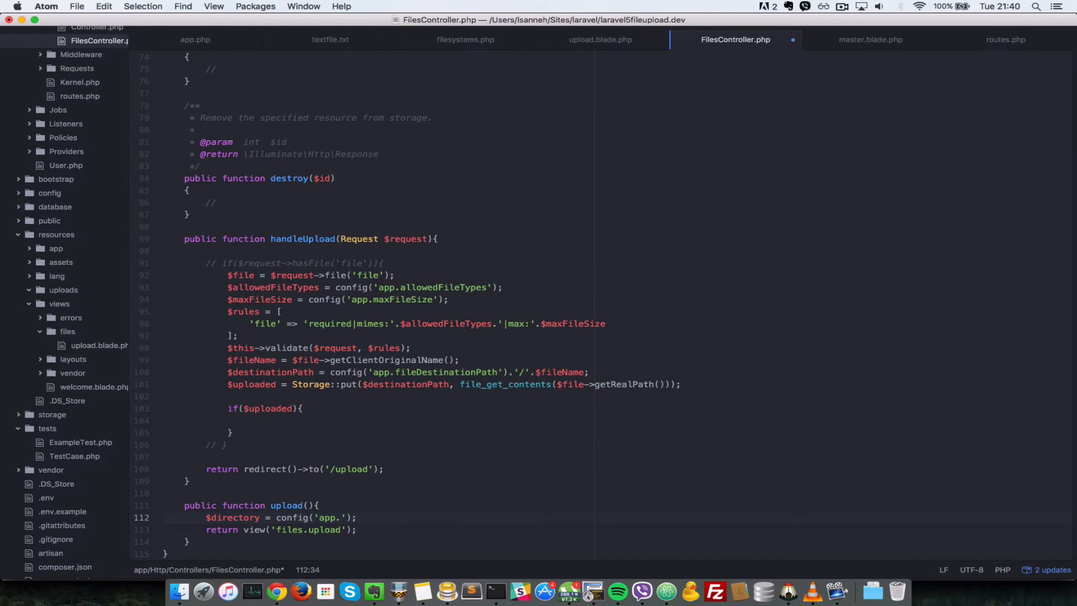
pyautogui.write('filesDestin')
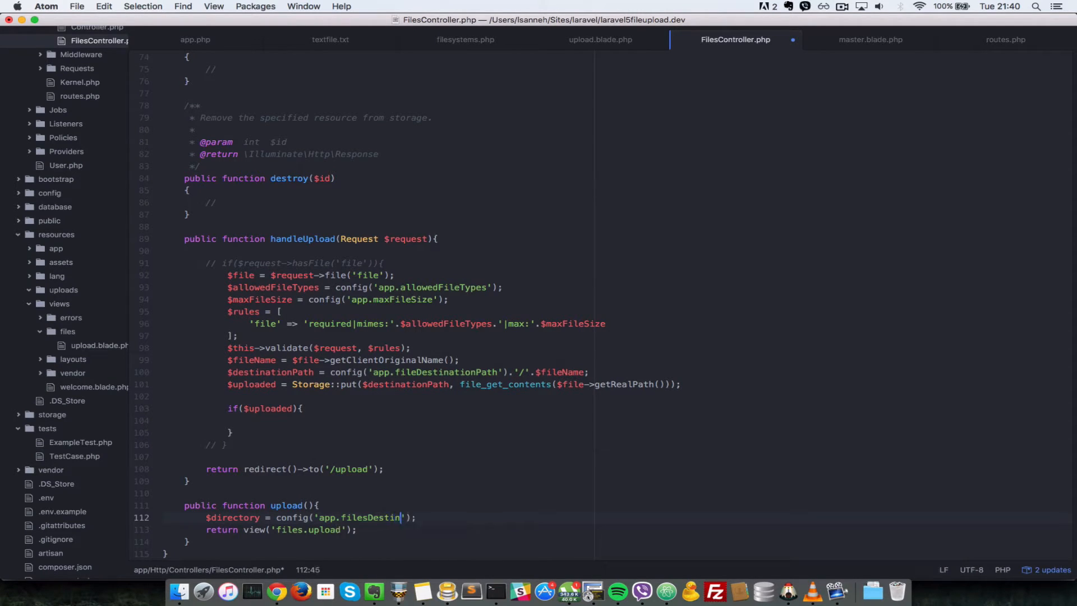
pyautogui.write('ationPath')
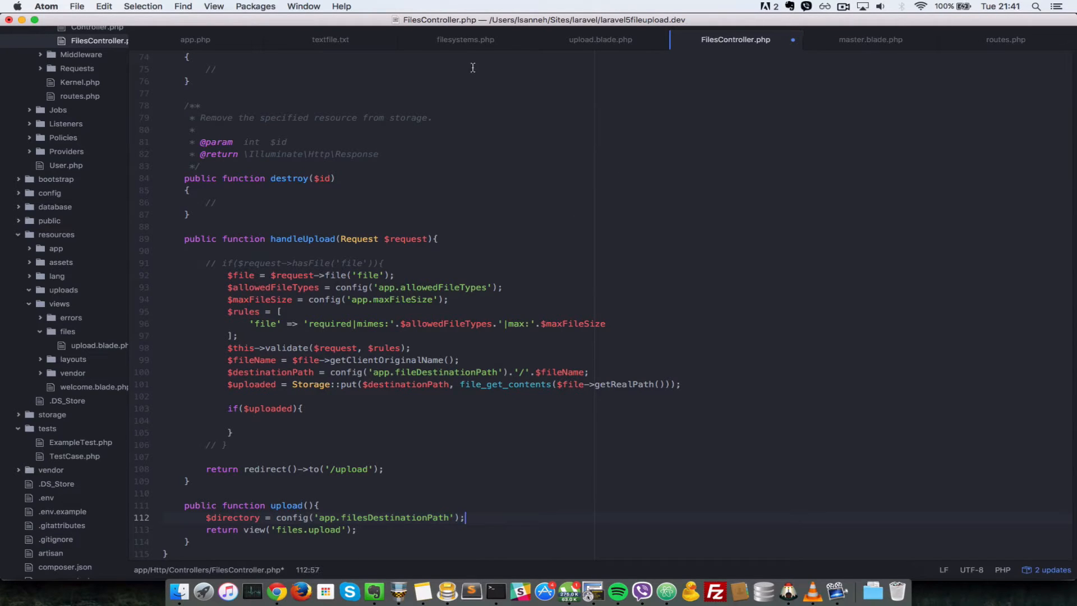
pyautogui.click(195, 39)
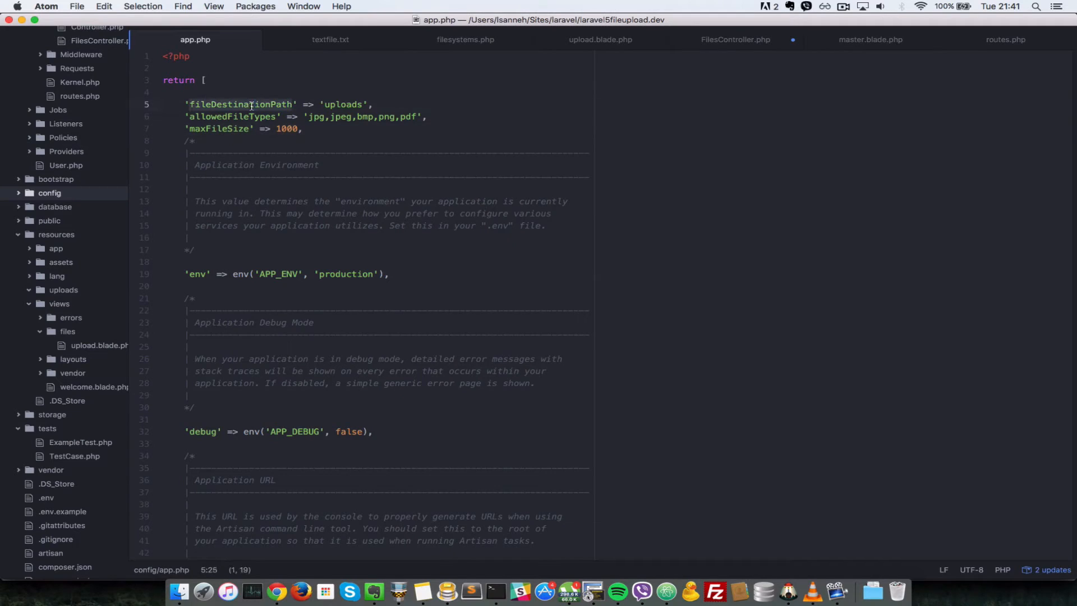
pyautogui.click(735, 39)
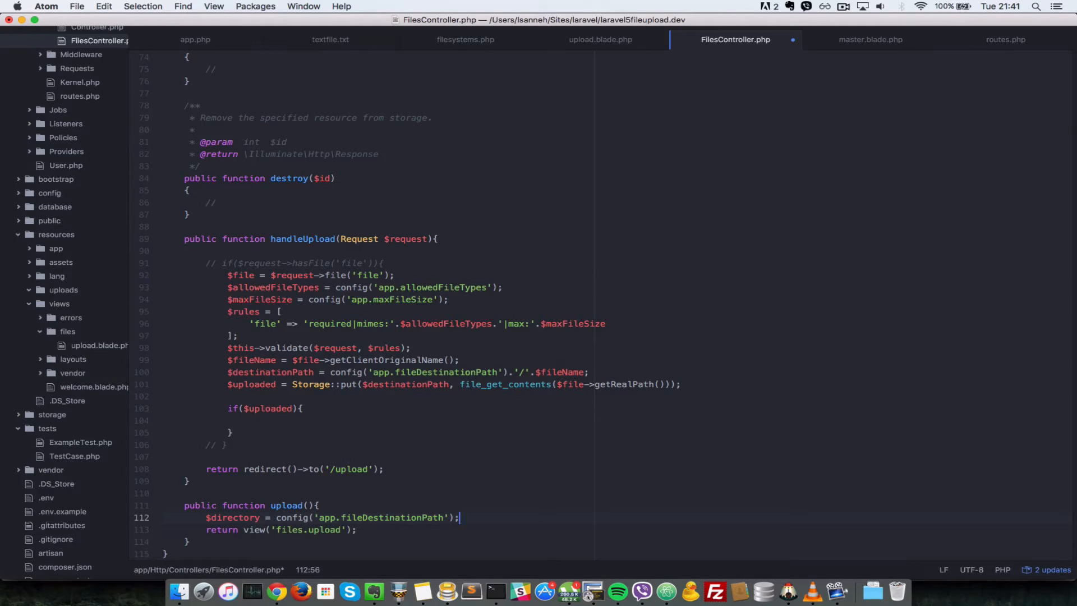
# Add $files = Storage::files($directory); to the upload function
pyautogui.write('$files =')
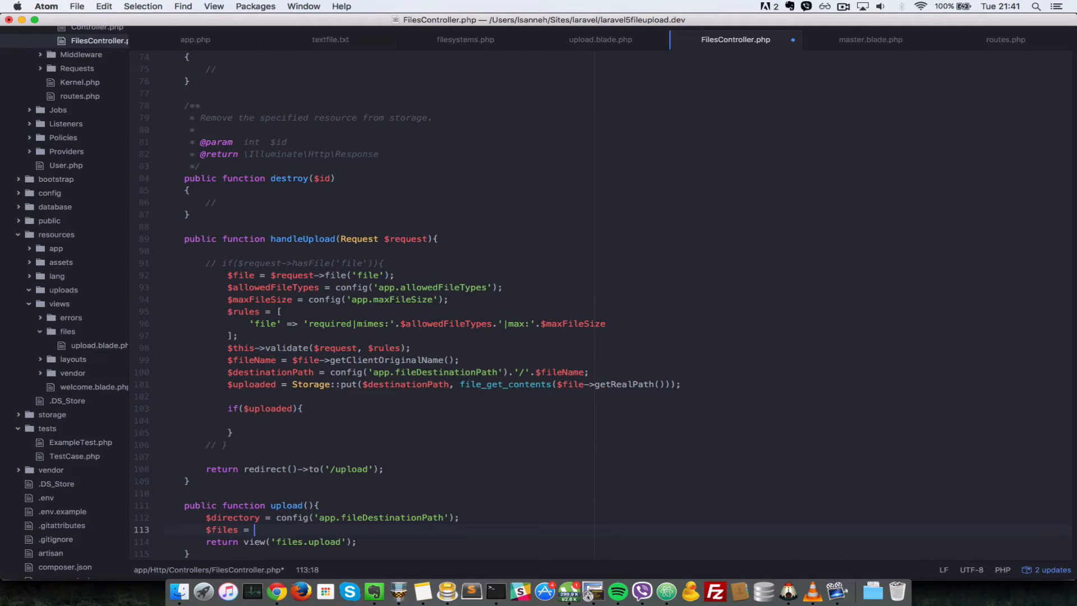
pyautogui.write('Stor')
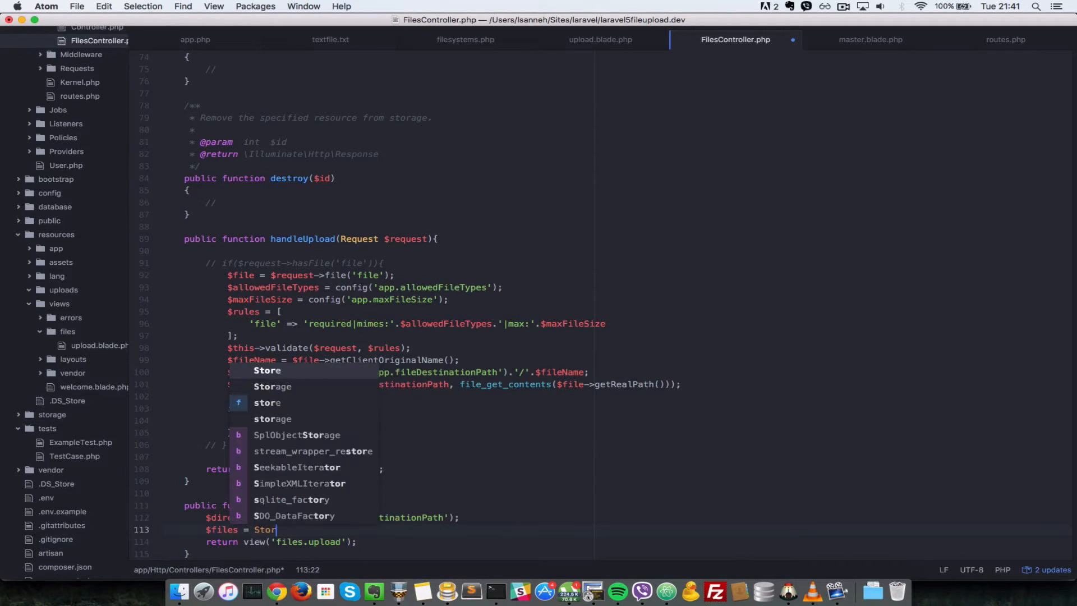
pyautogui.write('age::files($);')
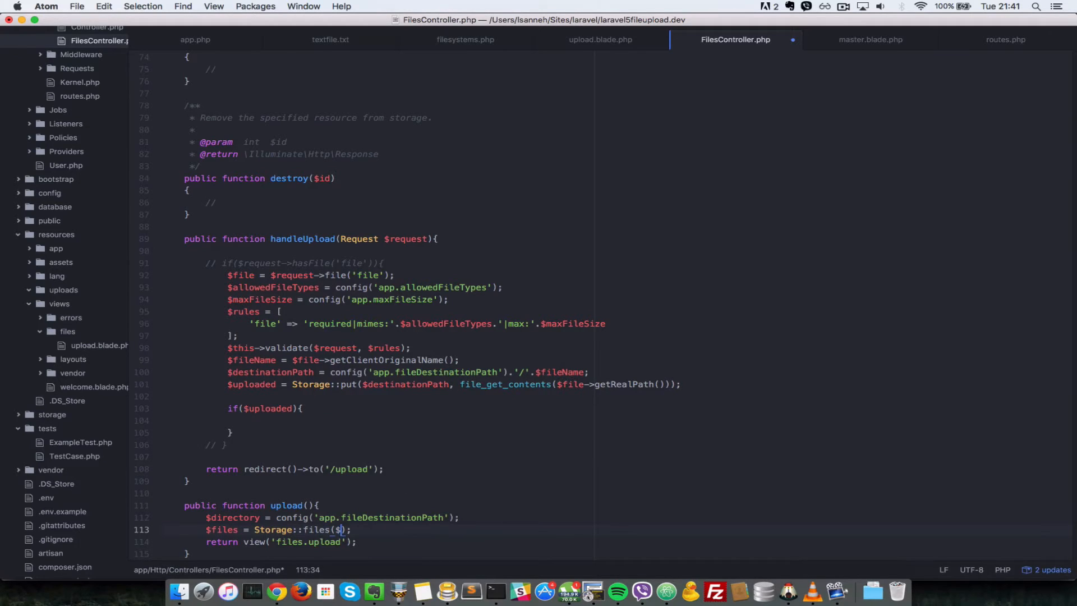
pyautogui.write('directory')
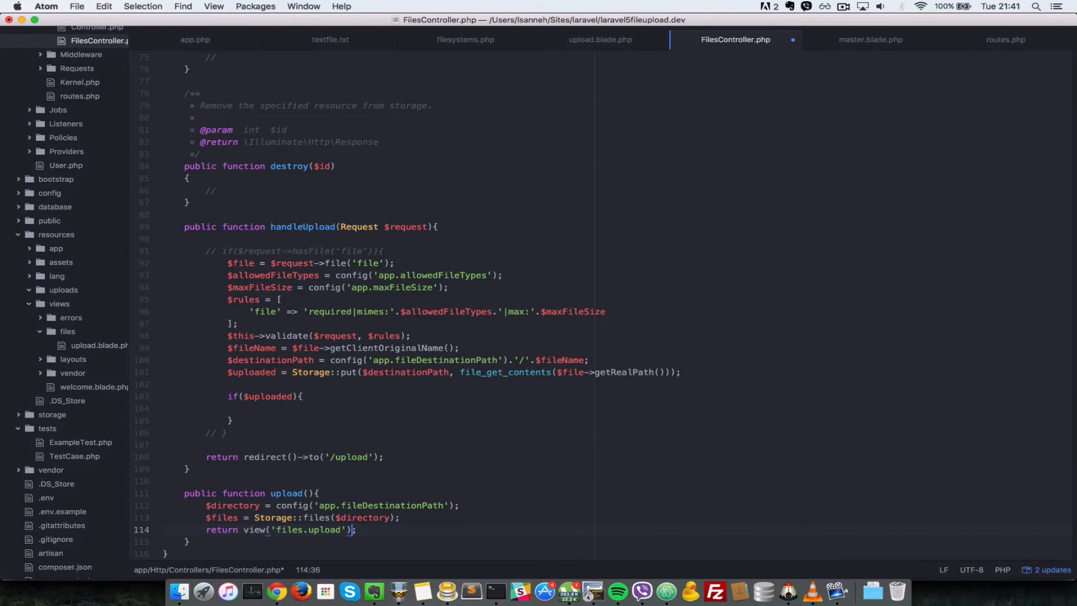
# Return view('files.upload')->with(array('files' => $files)) and save the controller
pyautogui.write('->')
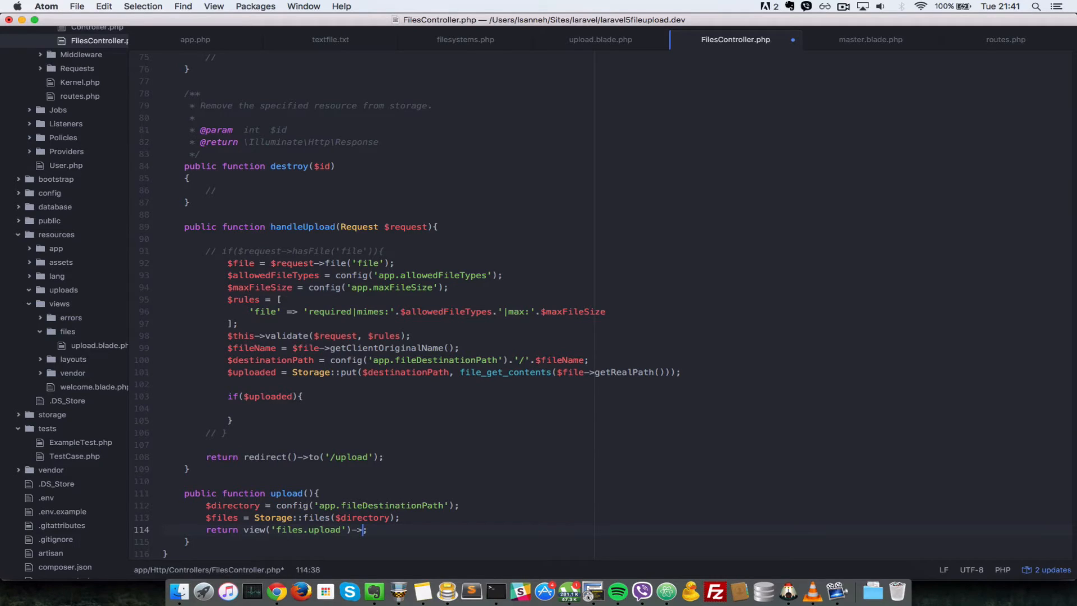
pyautogui.write('with()')
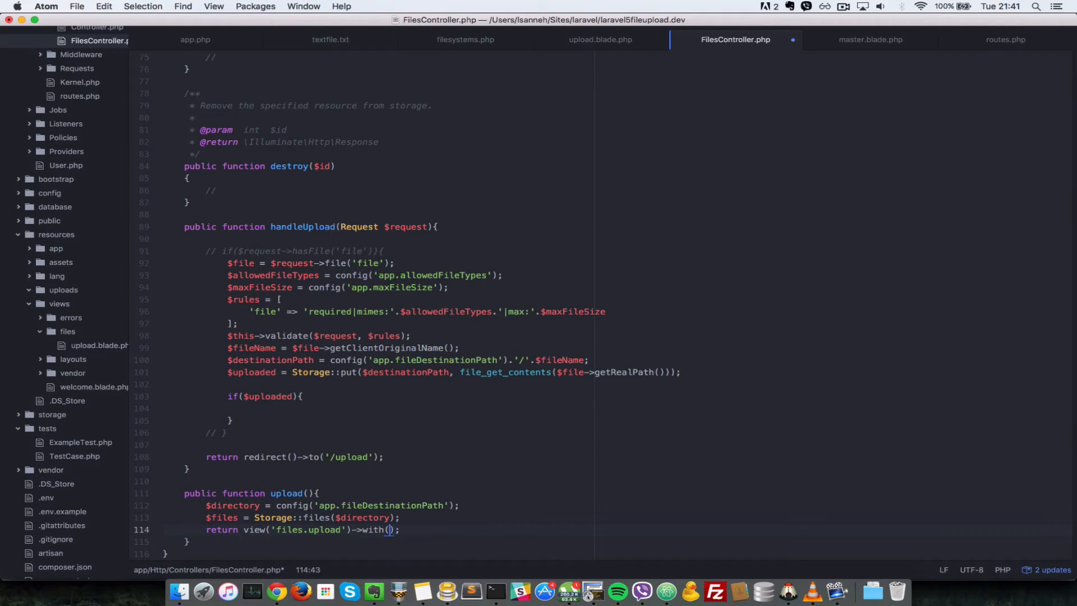
pyautogui.write("array('")
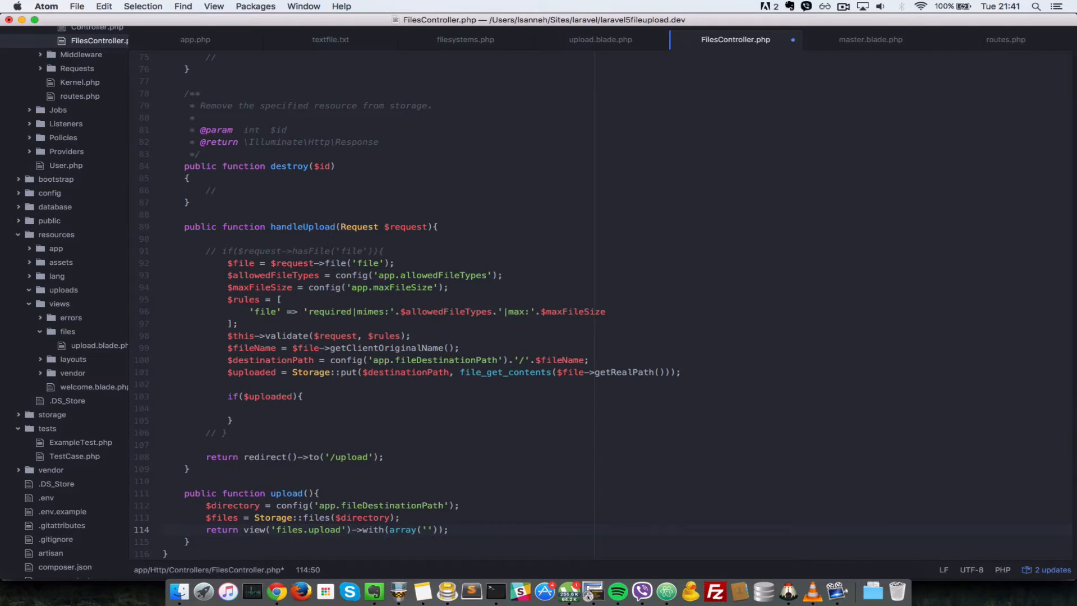
pyautogui.write("'files' =")
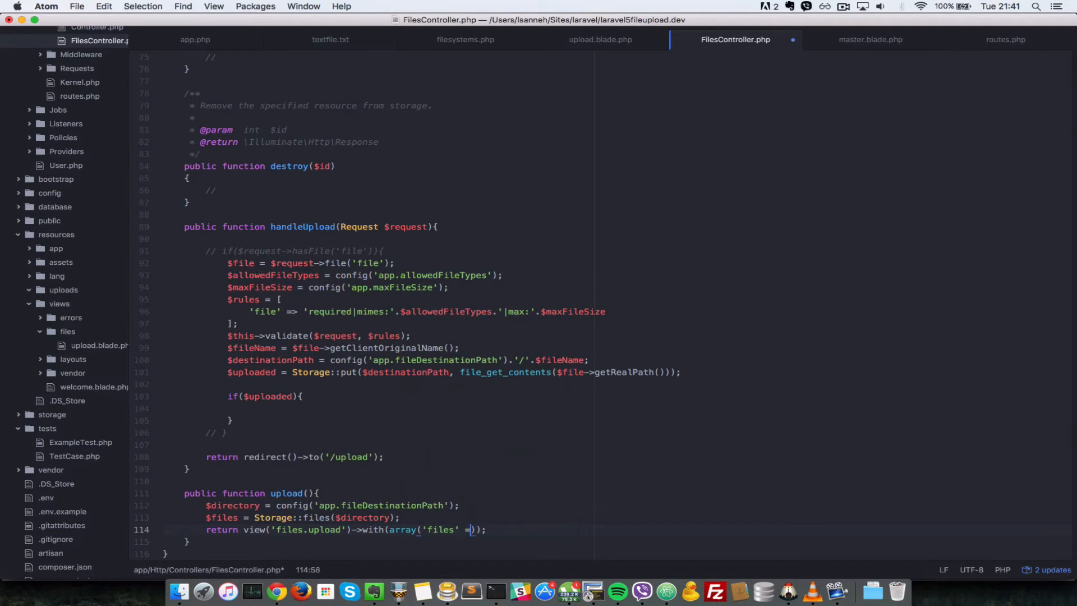
pyautogui.write('$files')
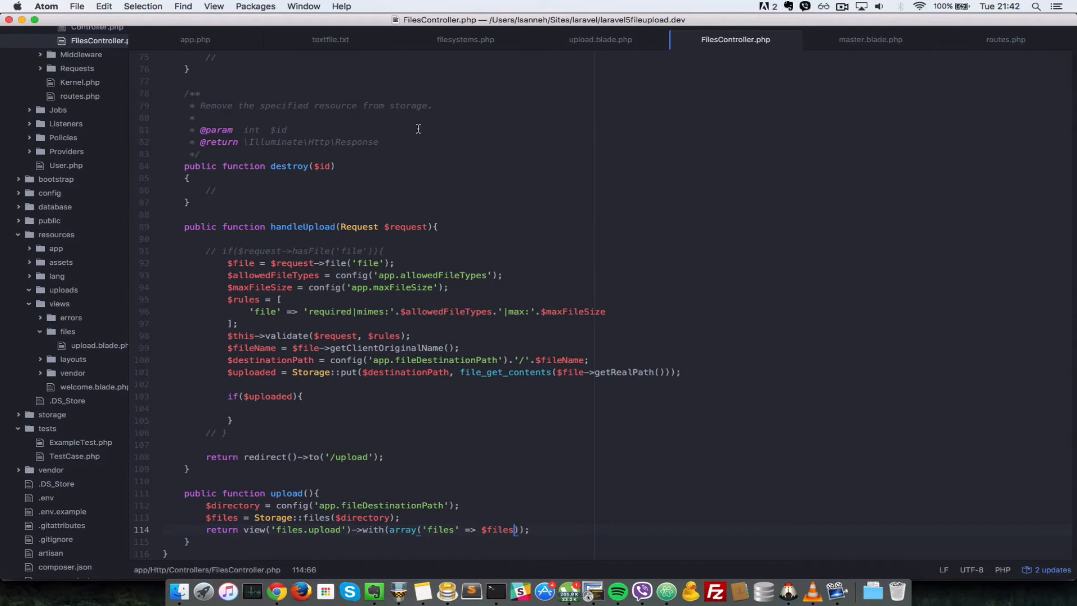
pyautogui.click(599, 39)
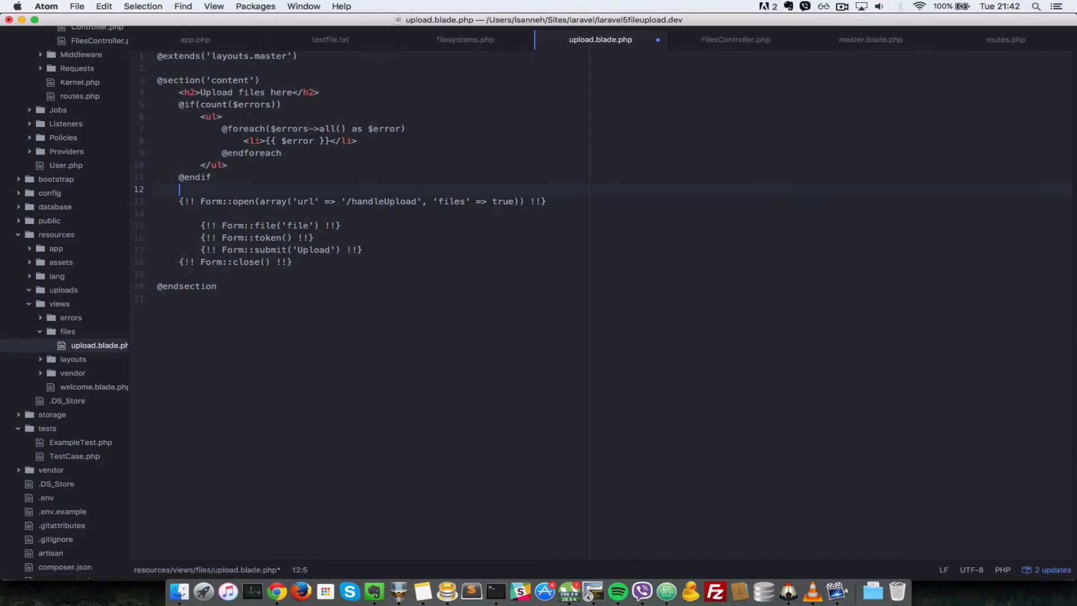
pyautogui.write('@foreach')
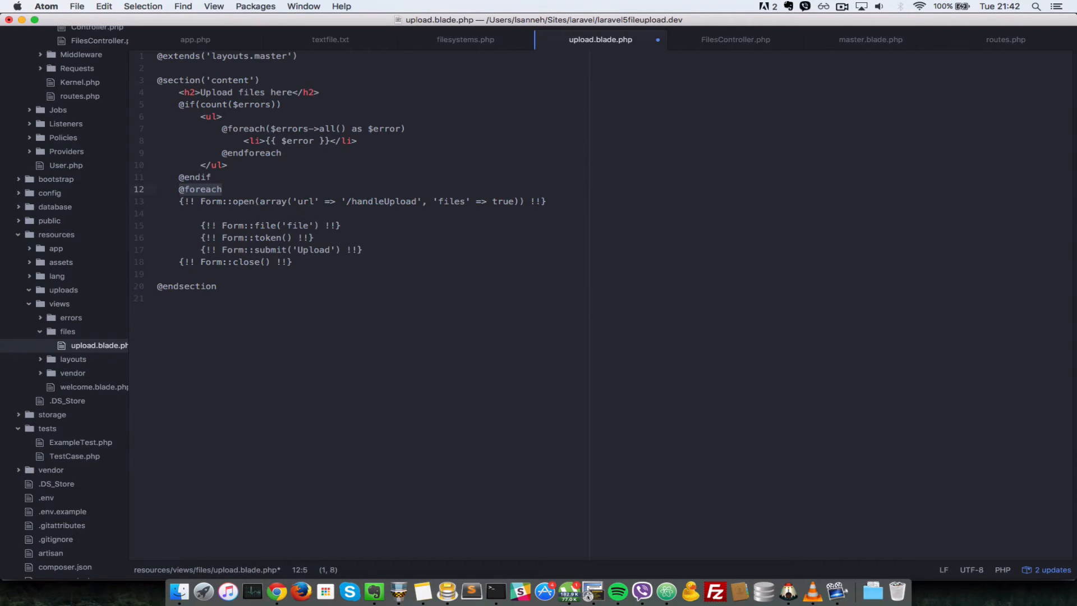
pyautogui.write('<ul>')
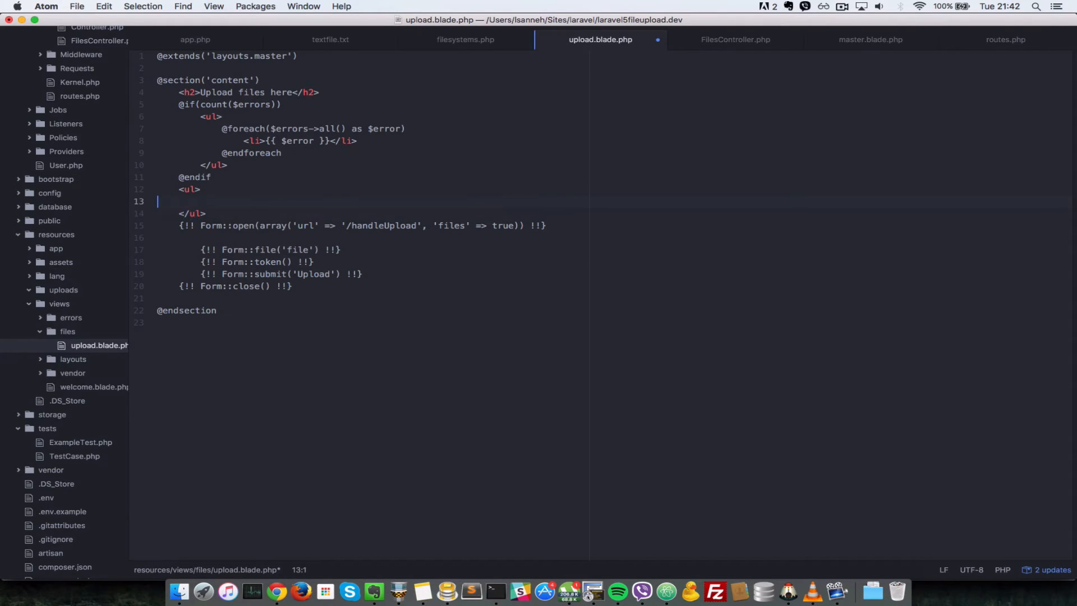
pyautogui.write('@foreach(')
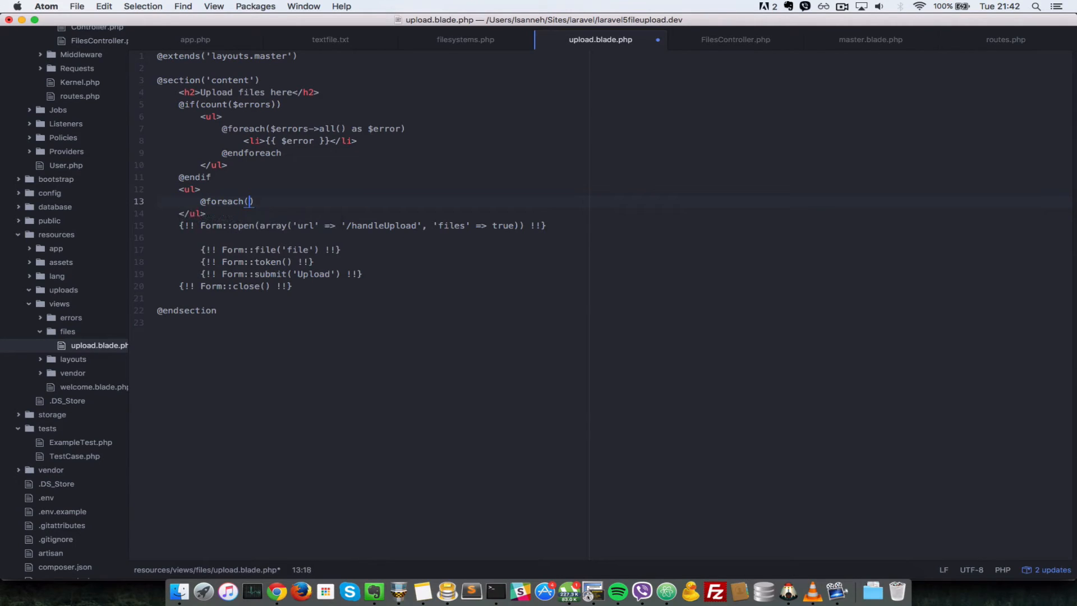
pyautogui.write('$files as 4file')
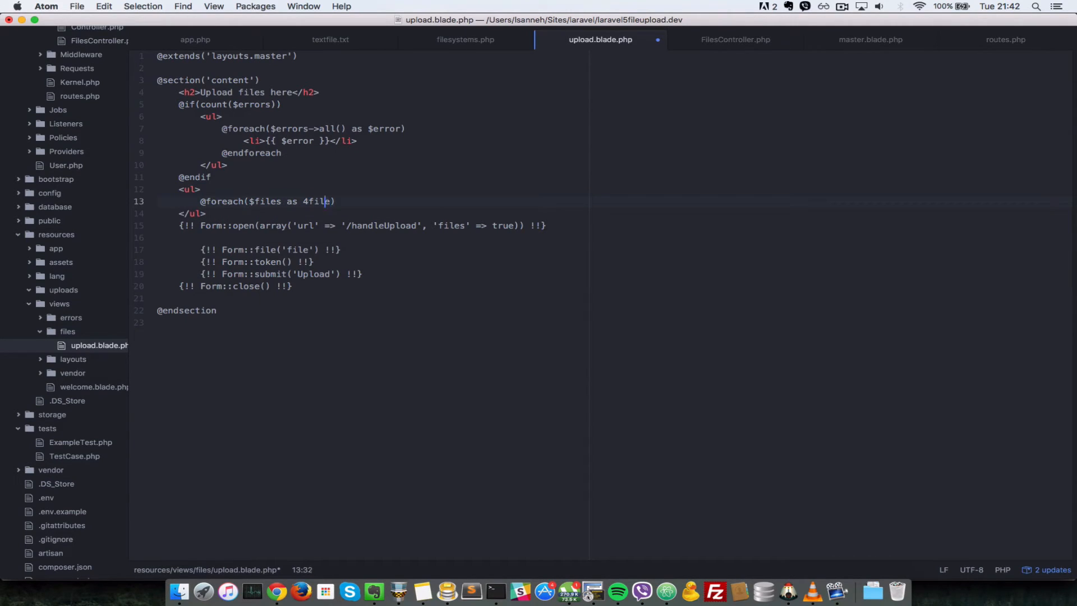
pyautogui.write('$file')
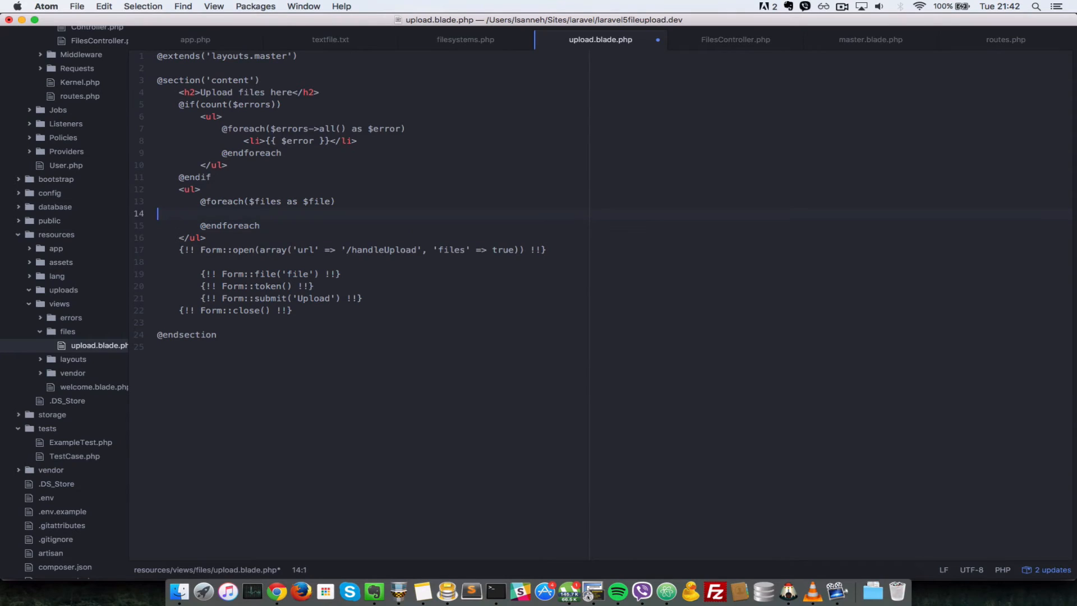
pyautogui.write('<li></li>')
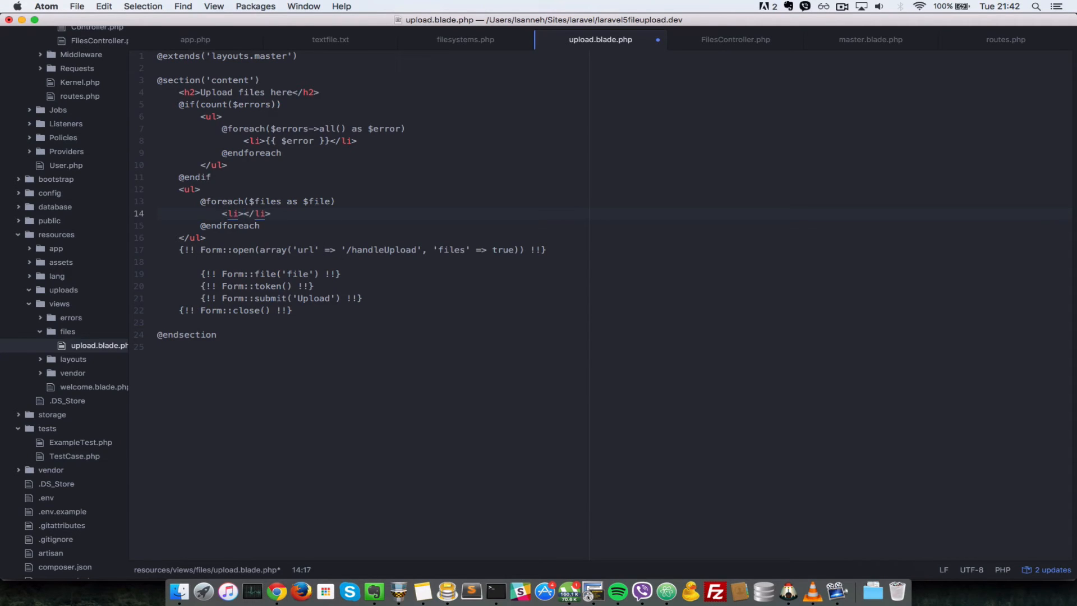
# In Chrome's upload page, choose the Screen Shot image from the fileuploadfiles folder
pyautogui.click(245, 213)
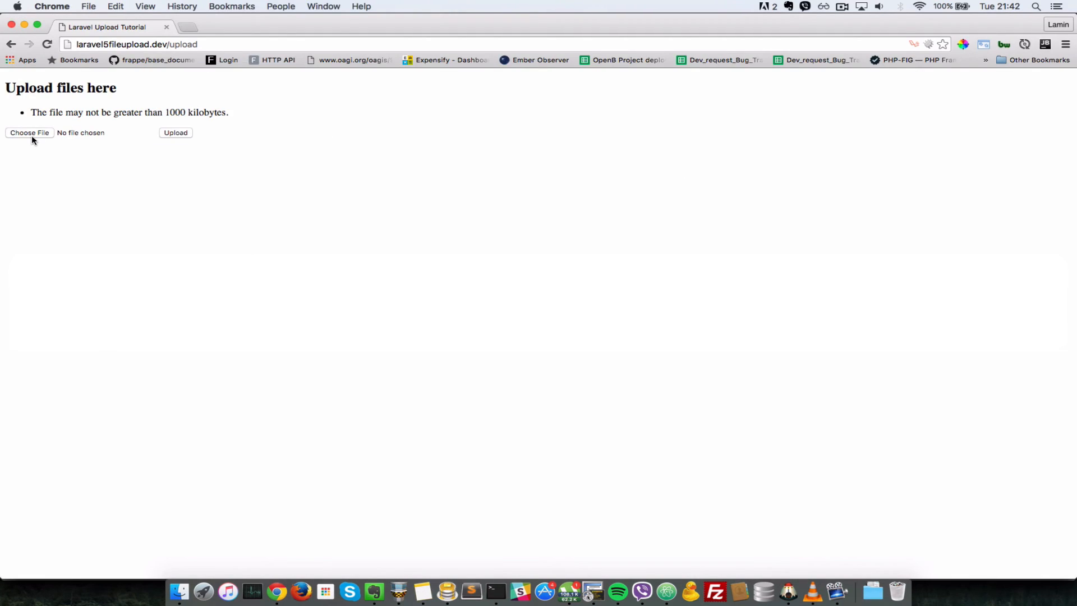
pyautogui.click(29, 132)
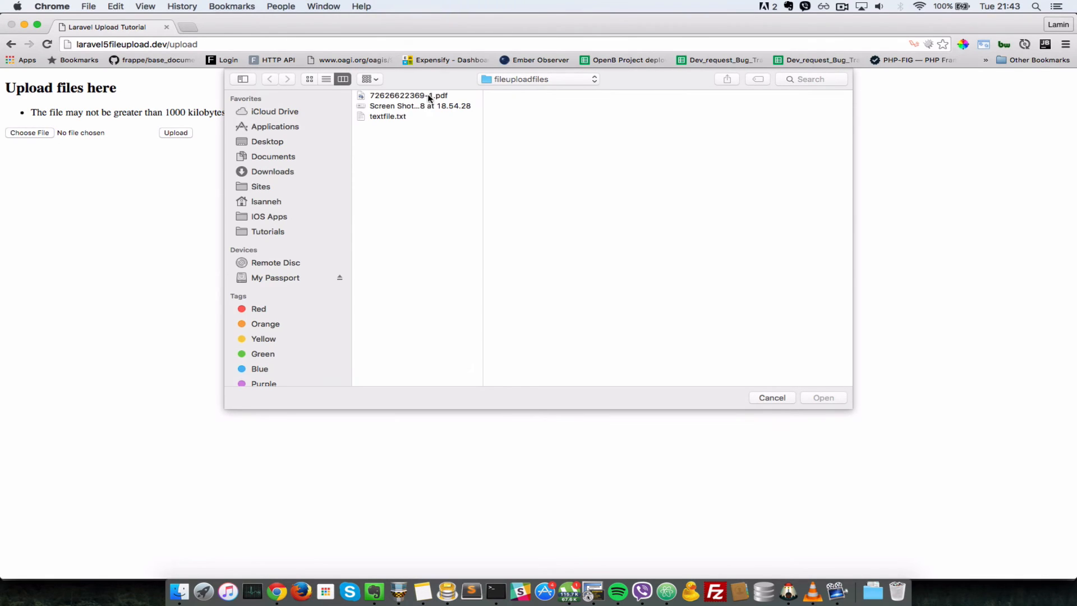
pyautogui.moveTo(433, 139)
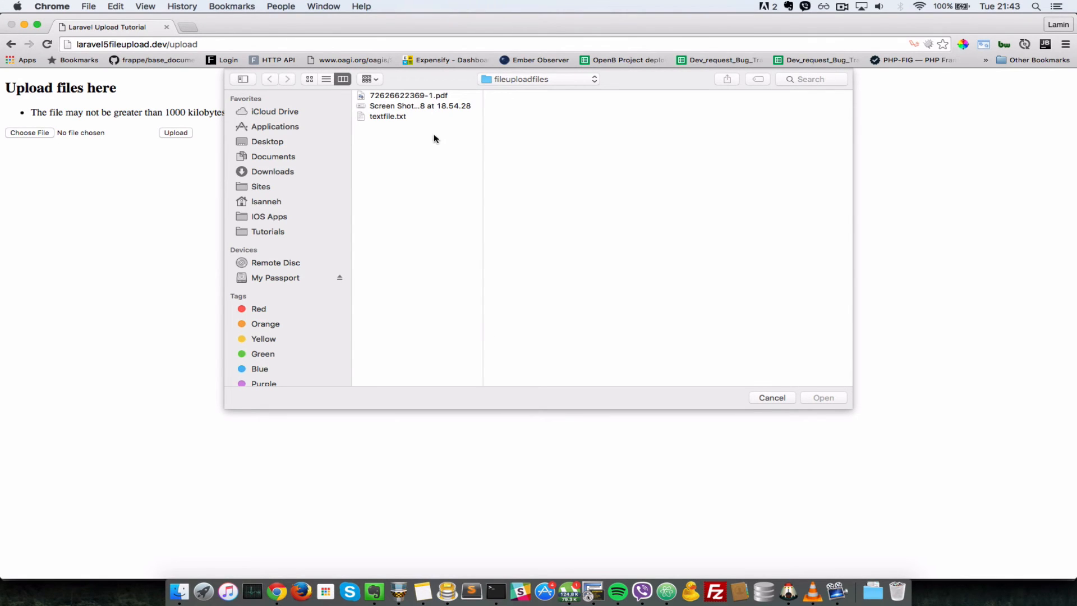
pyautogui.click(771, 398)
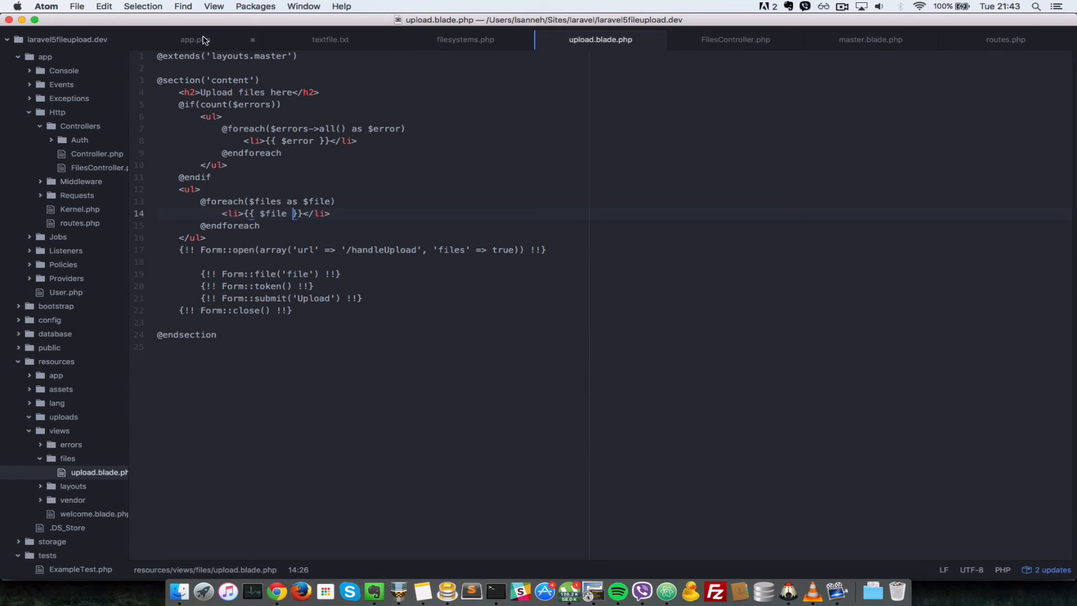
# Output {{ $file }} inside each list item of the upload view and save
pyautogui.click(194, 39)
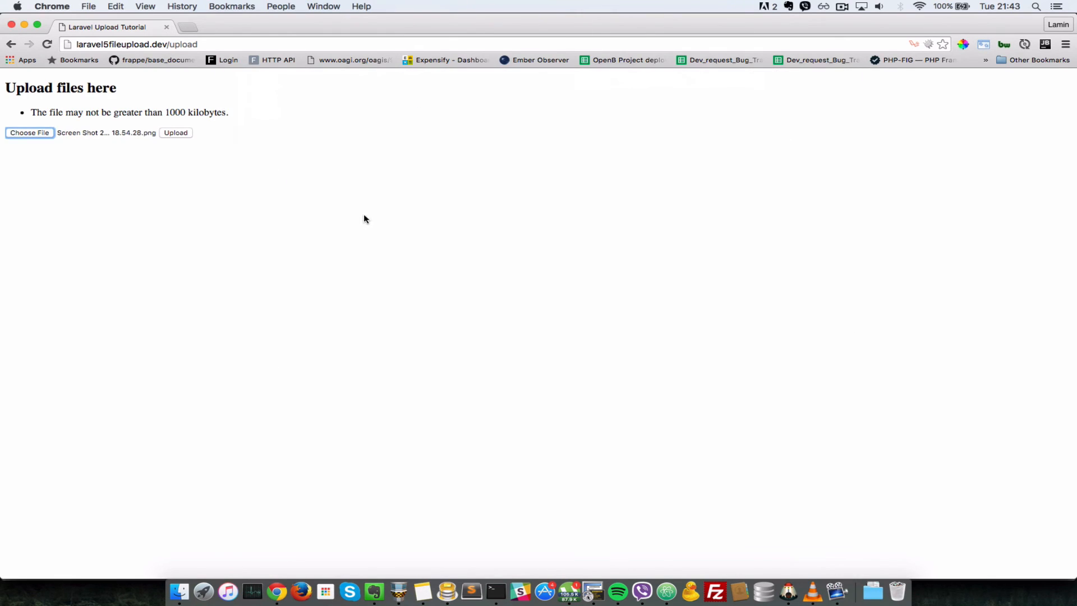
pyautogui.click(175, 133)
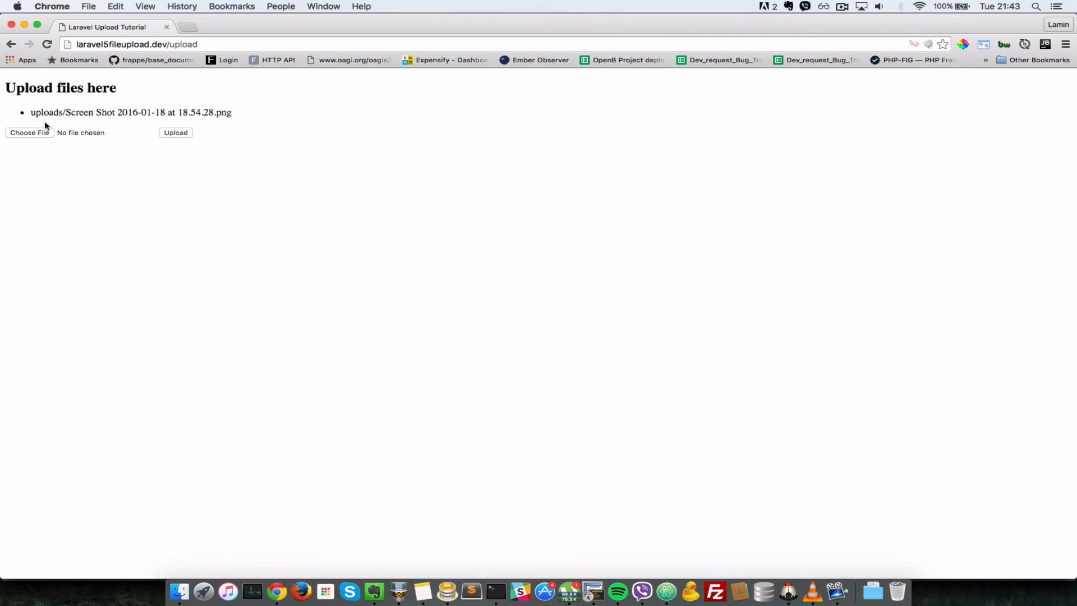
pyautogui.moveTo(129, 123)
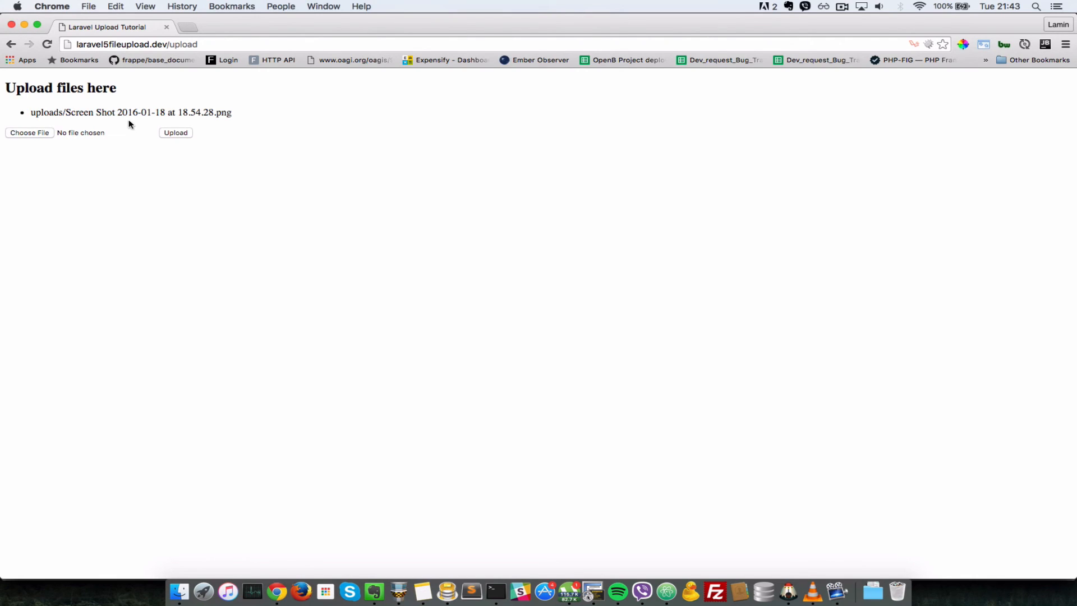
pyautogui.moveTo(145, 315)
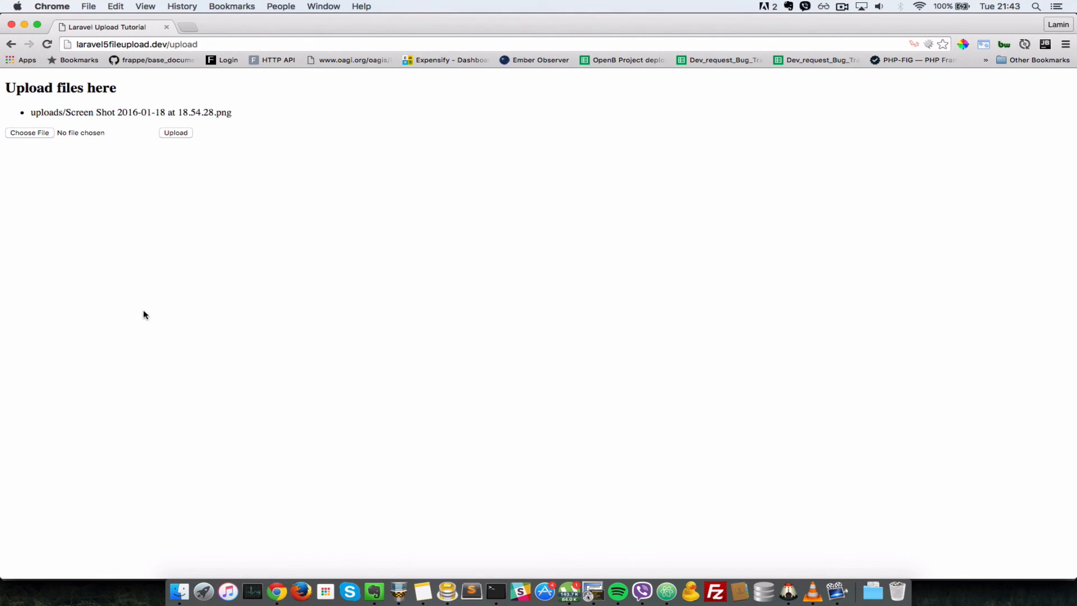
pyautogui.moveTo(54, 158)
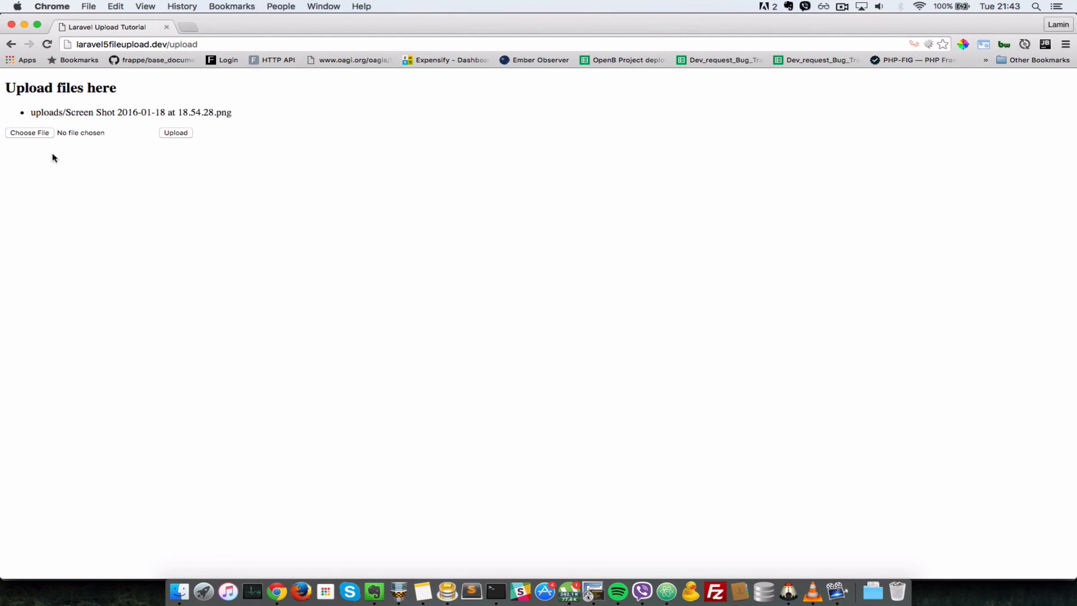
pyautogui.click(29, 132)
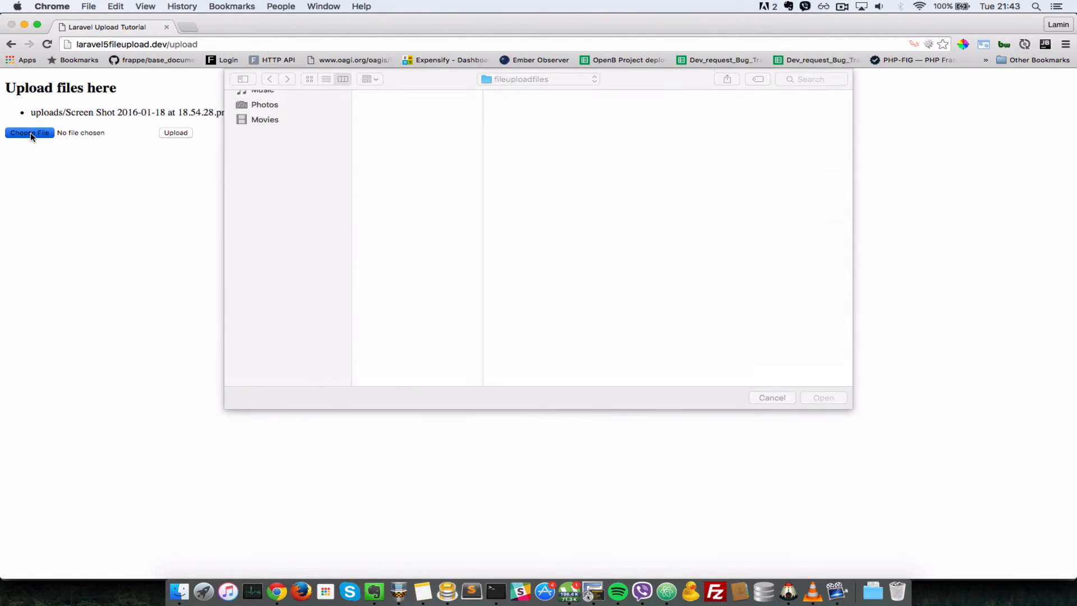
pyautogui.click(823, 397)
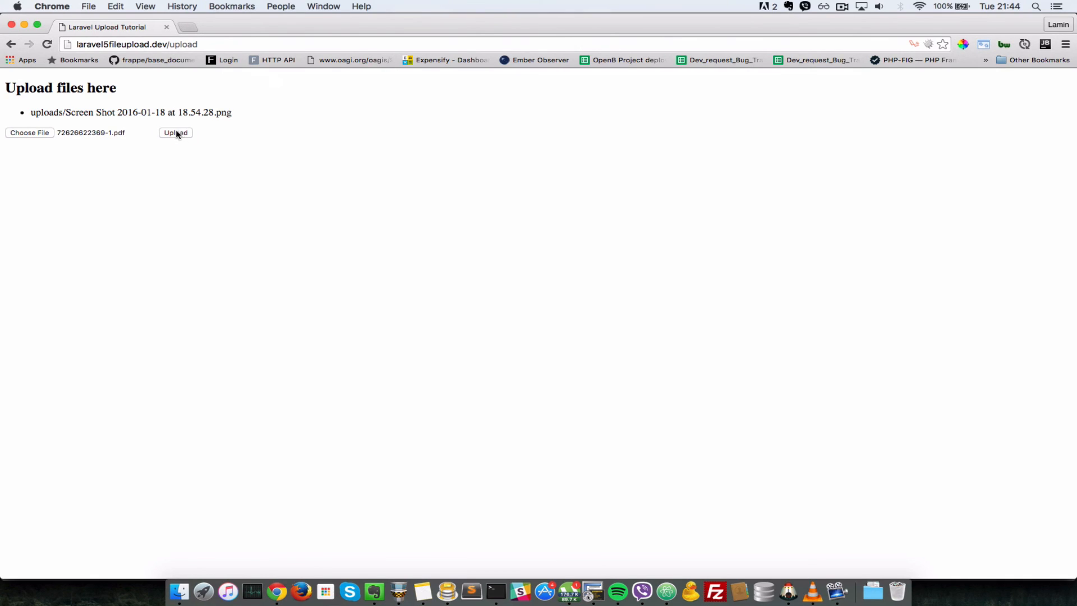
pyautogui.click(175, 132)
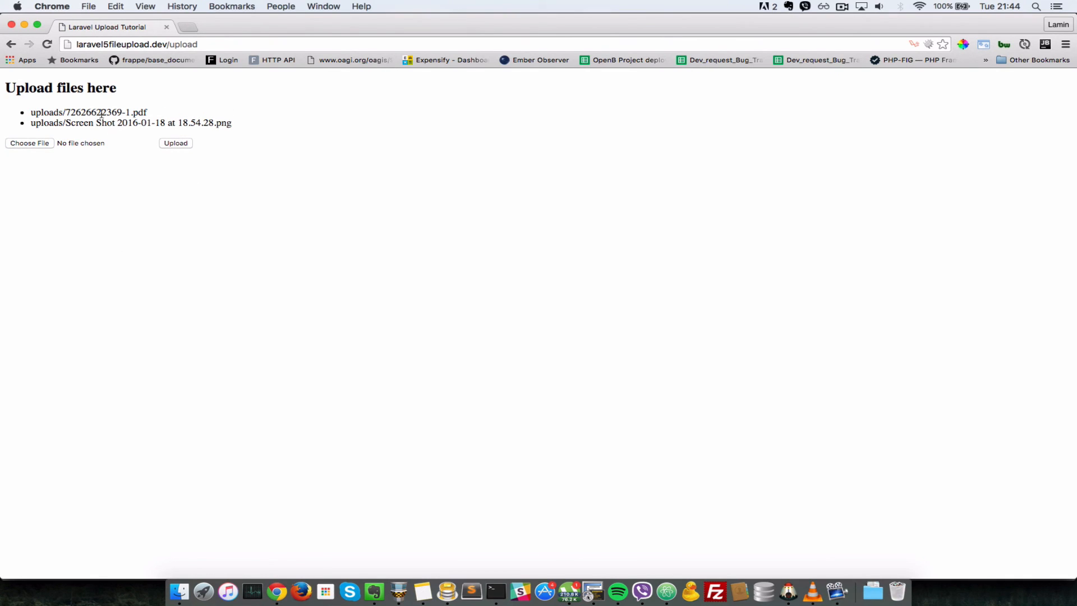
pyautogui.moveTo(137, 161)
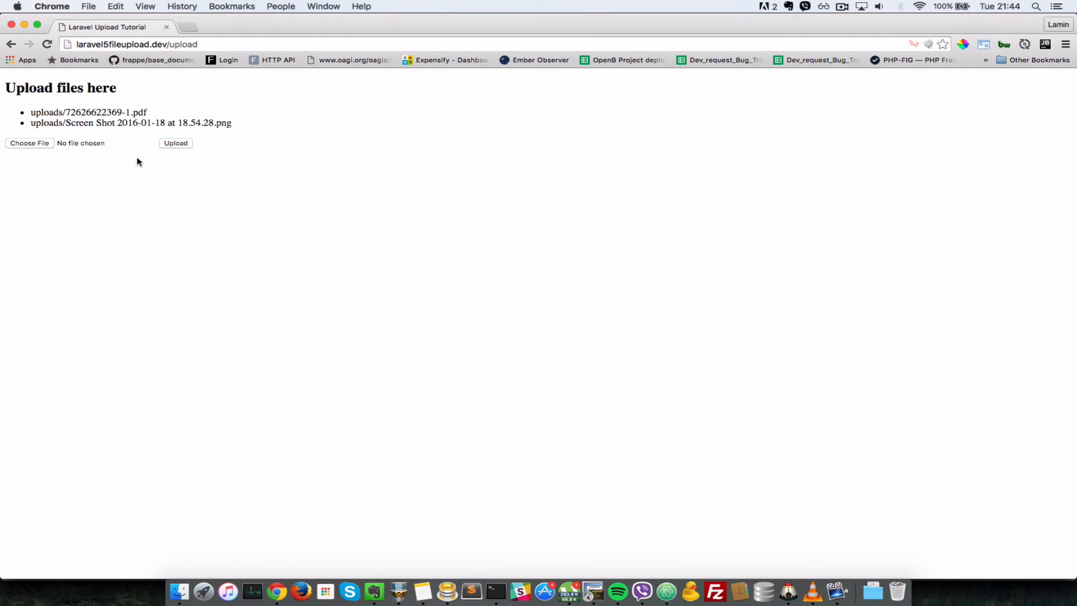
pyautogui.moveTo(313, 293)
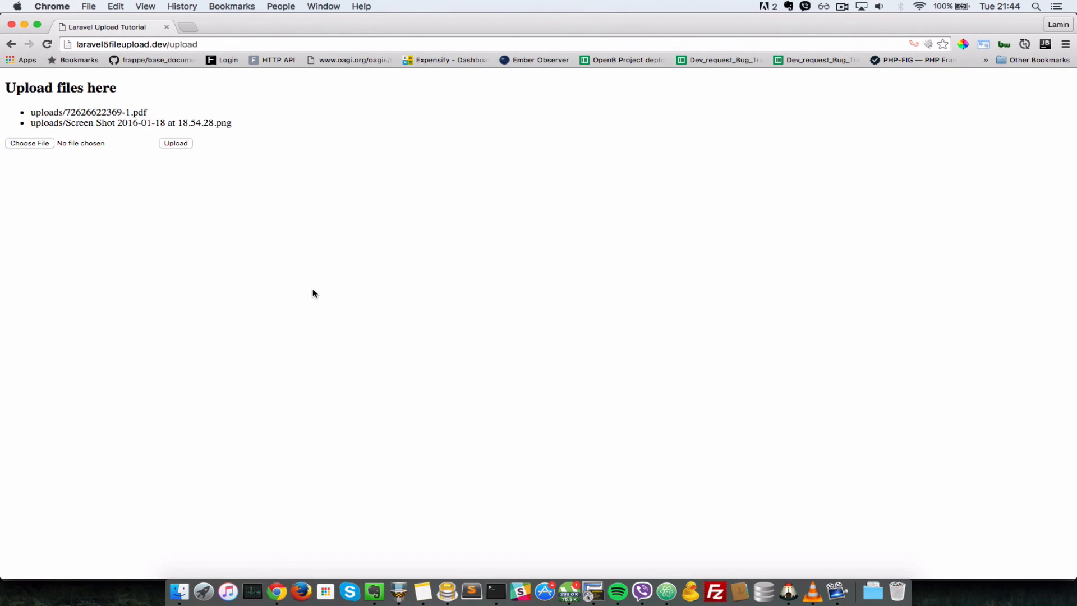
pyautogui.moveTo(465, 284)
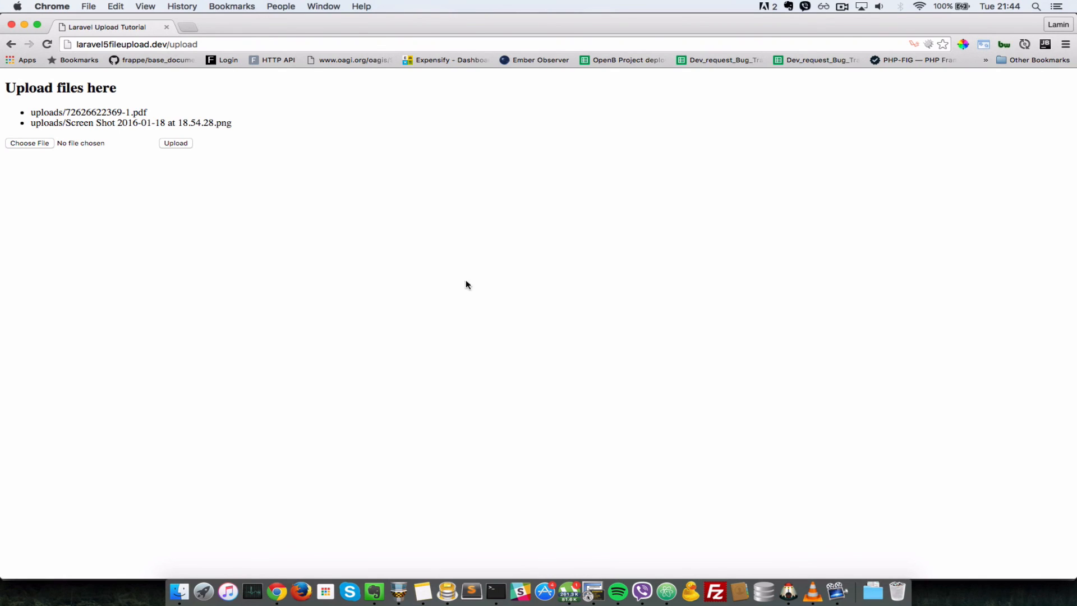
pyautogui.moveTo(543, 317)
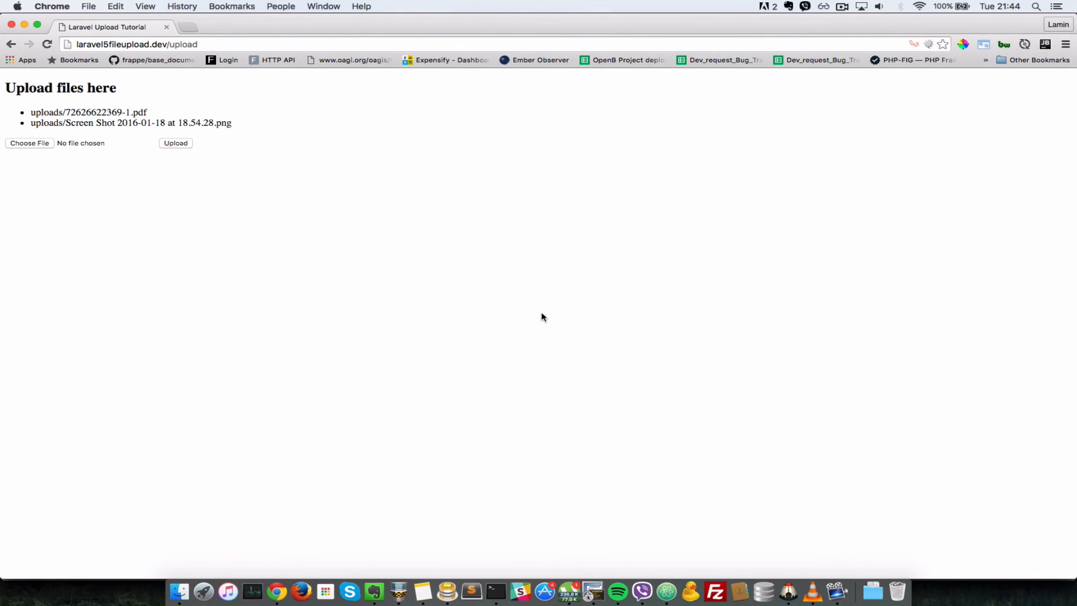
pyautogui.moveTo(549, 329)
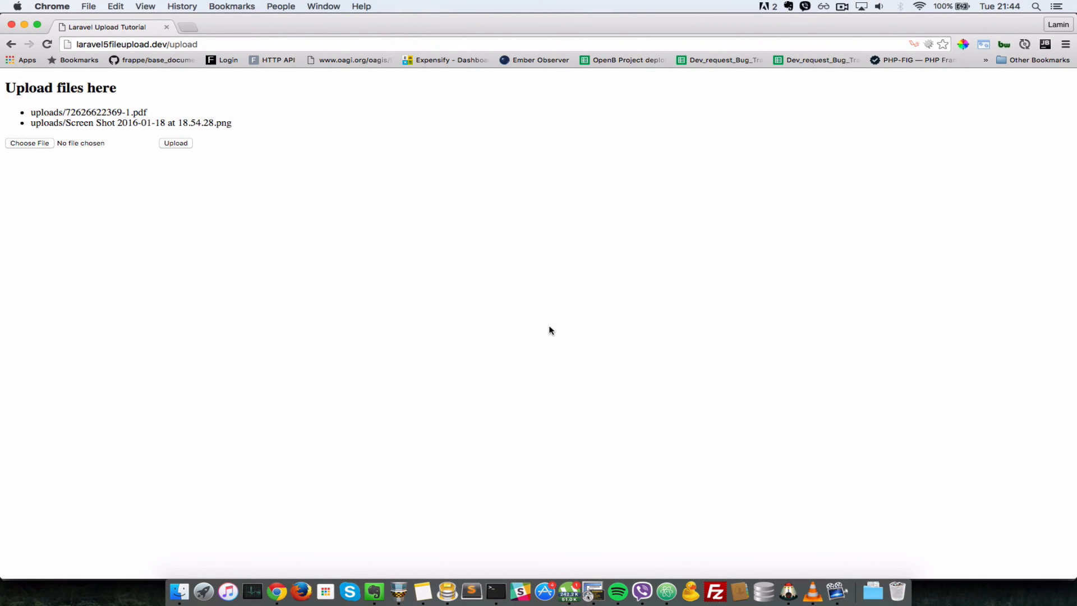
pyautogui.moveTo(542, 292)
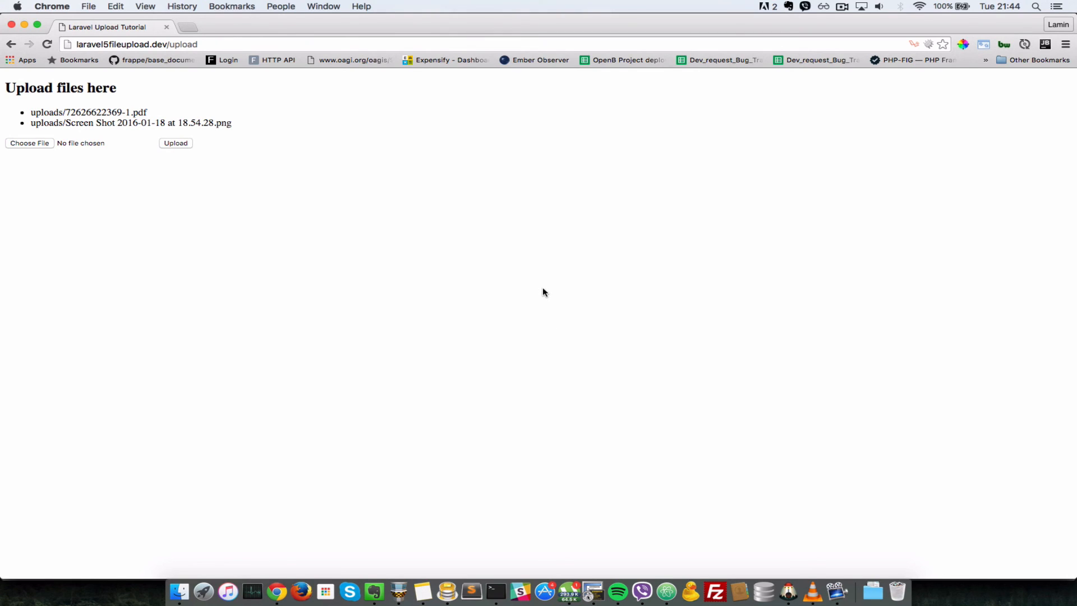